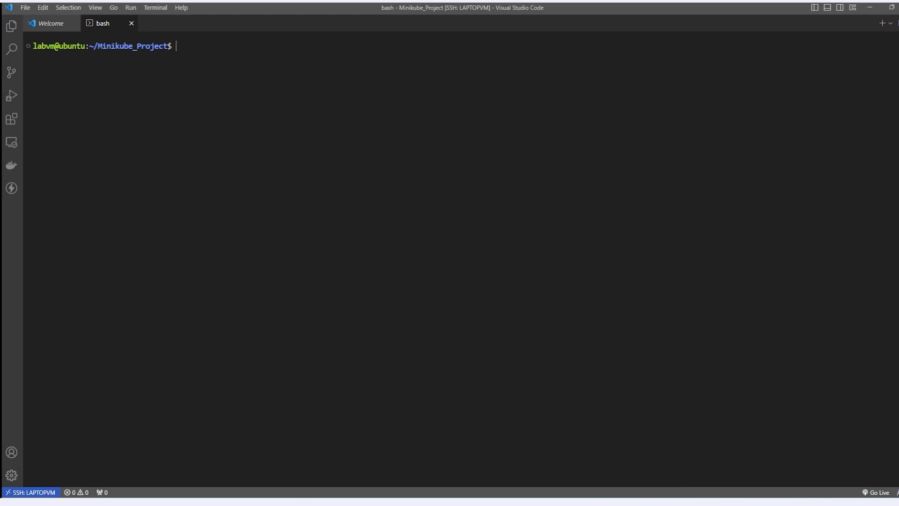
Step: Run kubectl and launch the Kubernetes Dashboard with minikube dashboard in the bash terminal
type("kubec")
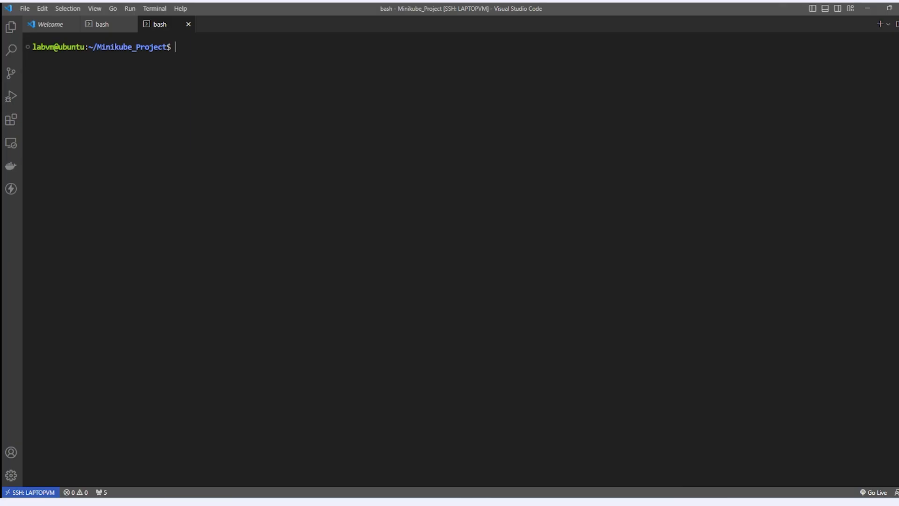
type("minikube dash")
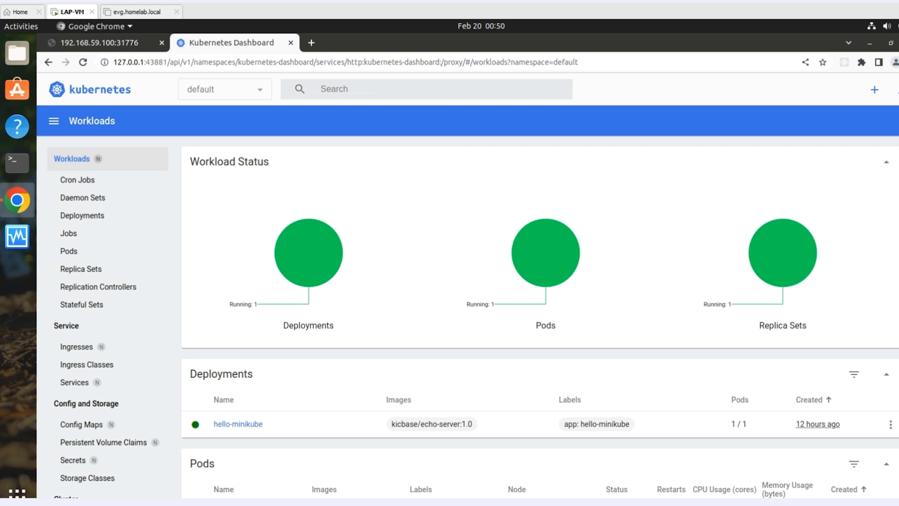
Step: Review the hello-minikube deployment, pod and replica set on the Workloads page, then return to VS Code
scroll("down", 3)
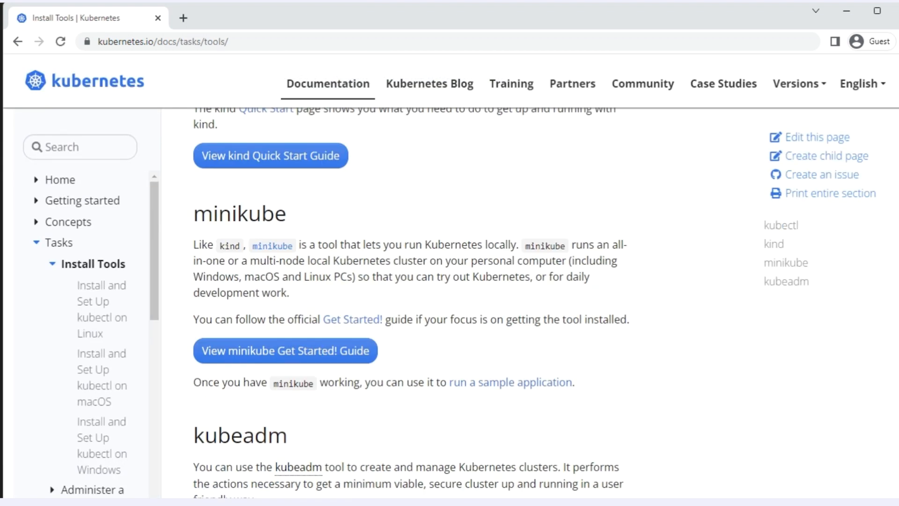
left_click(284, 350)
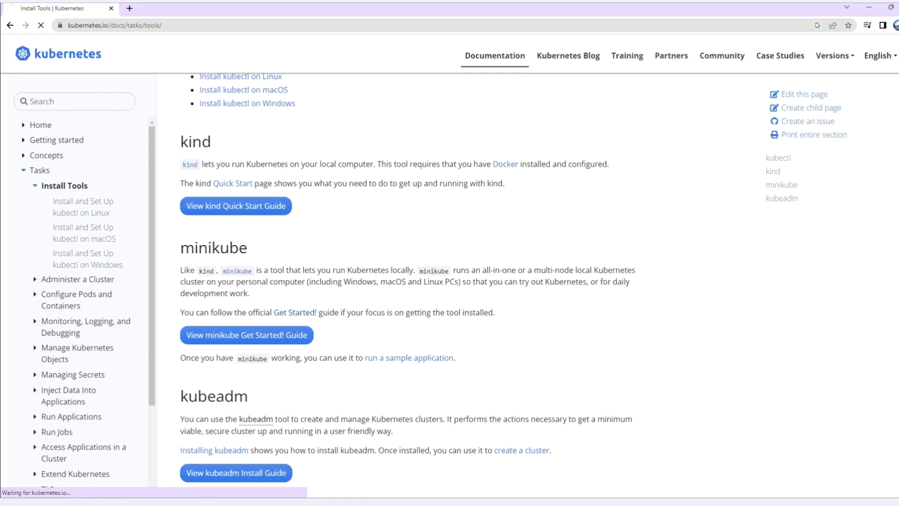
left_click(246, 335)
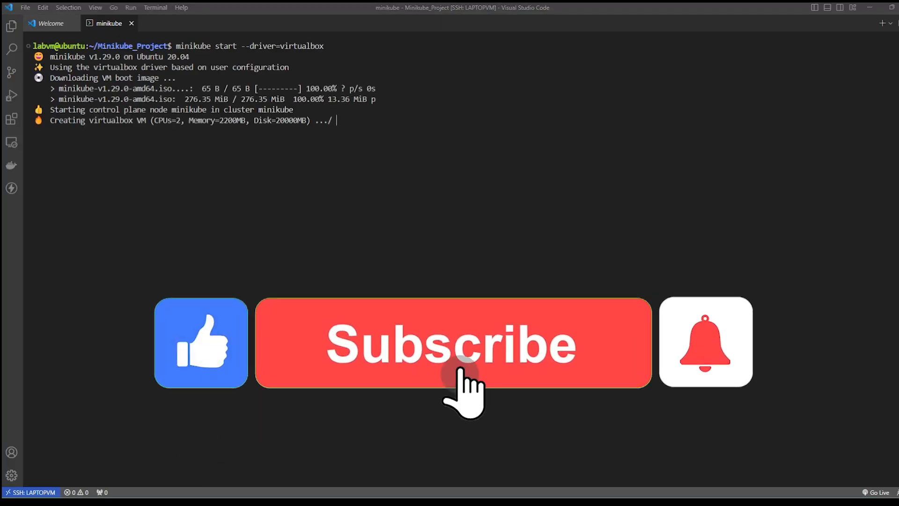
left_click(452, 342)
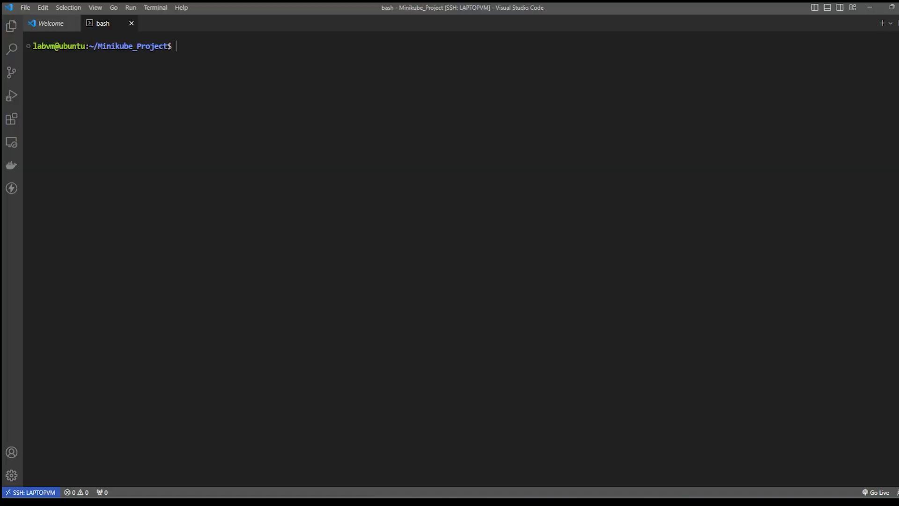
Step: Review the Ubuntu VM's hardware: 8 GB memory, 8 processors and a 40 GB disk
type("kubect")
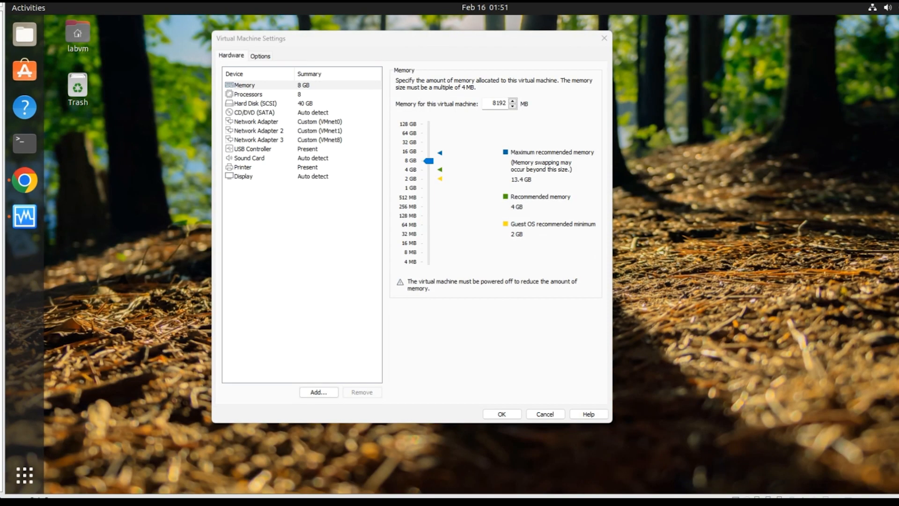
left_click(249, 93)
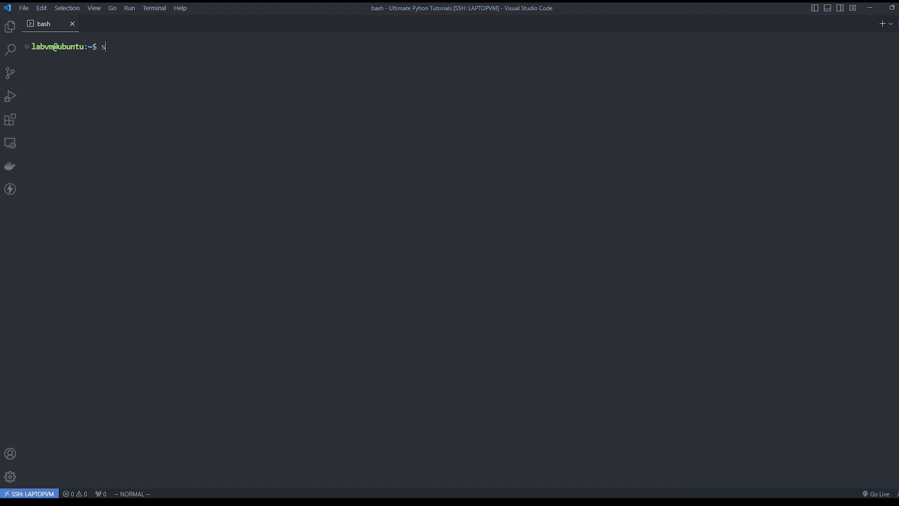
Step: Run sudo apt-get install -y virtualbox, then check the version with vboxmanage --version
type("udo apt-get i")
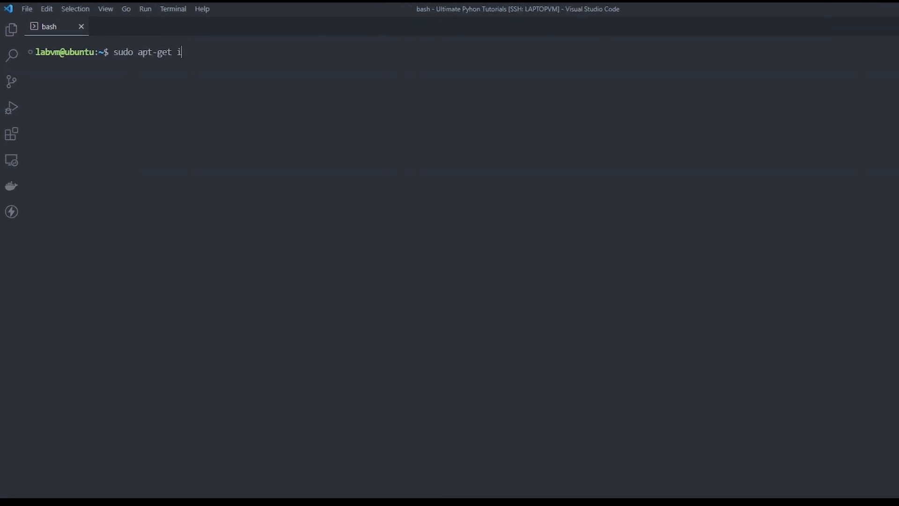
type("nstall -y")
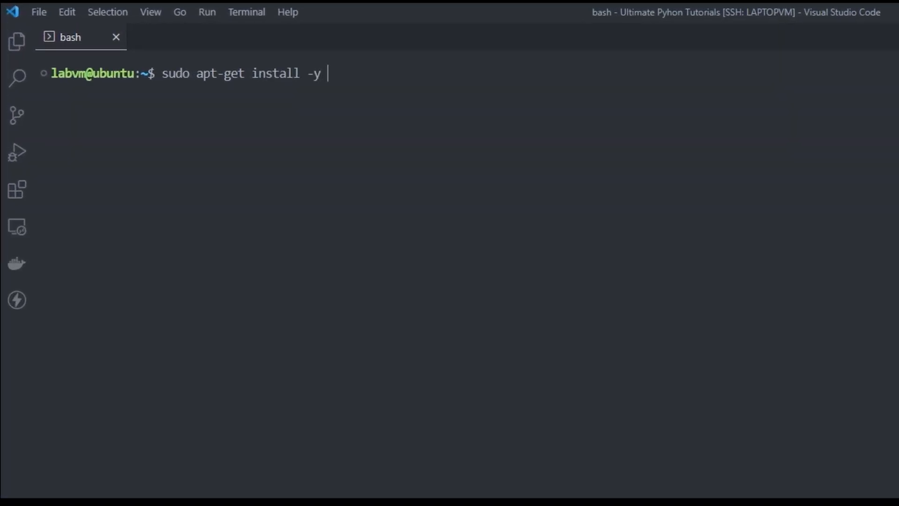
type("virtualb")
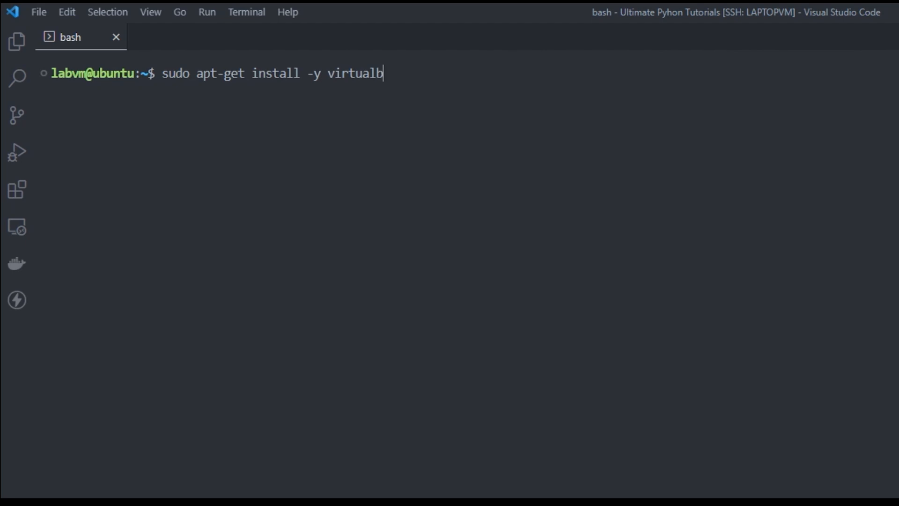
key("Return")
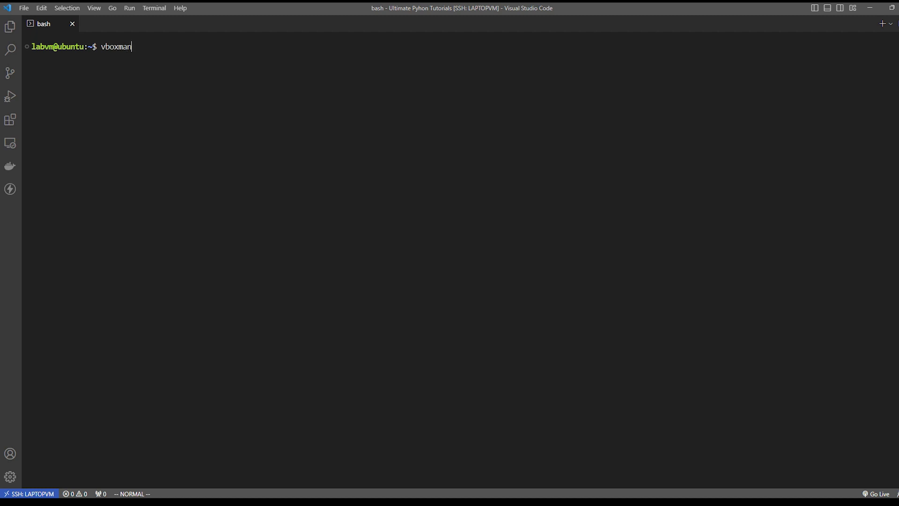
type("age --v")
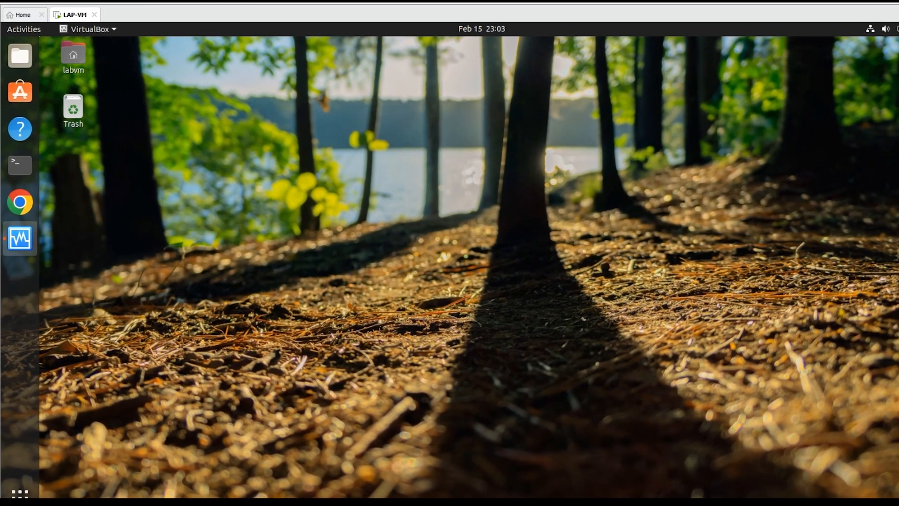
Step: Launch VirtualBox Manager from the Ubuntu dock
left_click(20, 239)
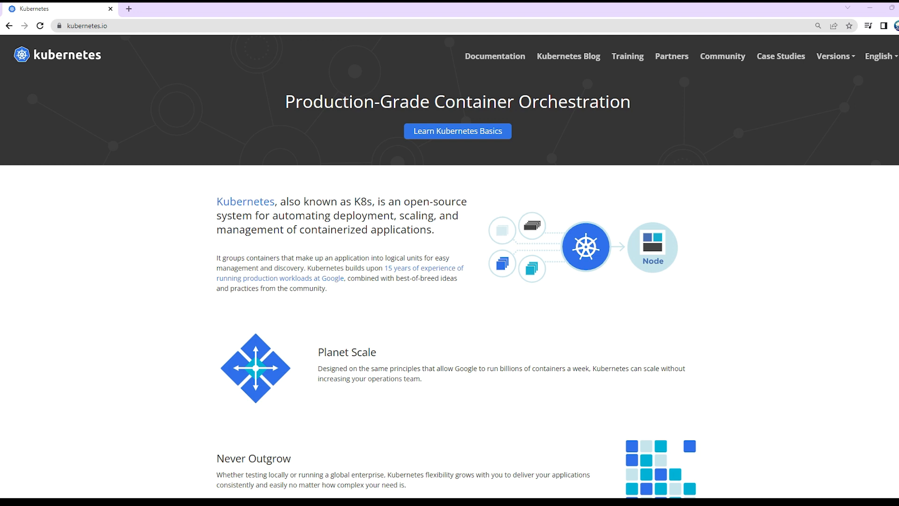
mouse_move(463, 57)
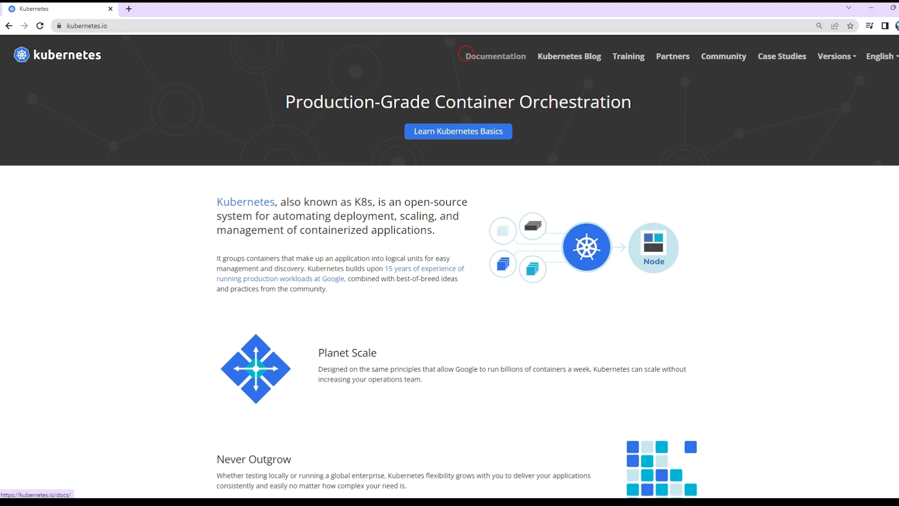
Step: Navigate the Kubernetes docs to Install kubectl binary with curl on Linux and select the curl command
left_click(494, 56)
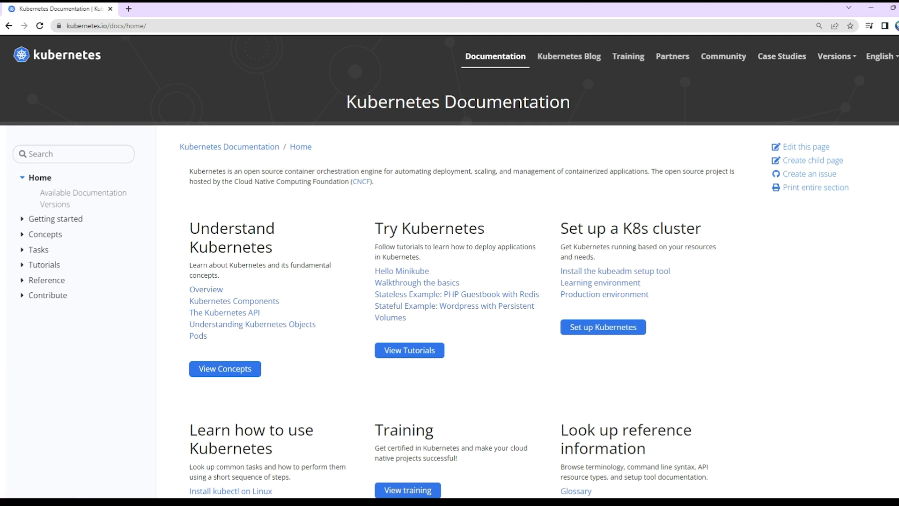
scroll("down", 3)
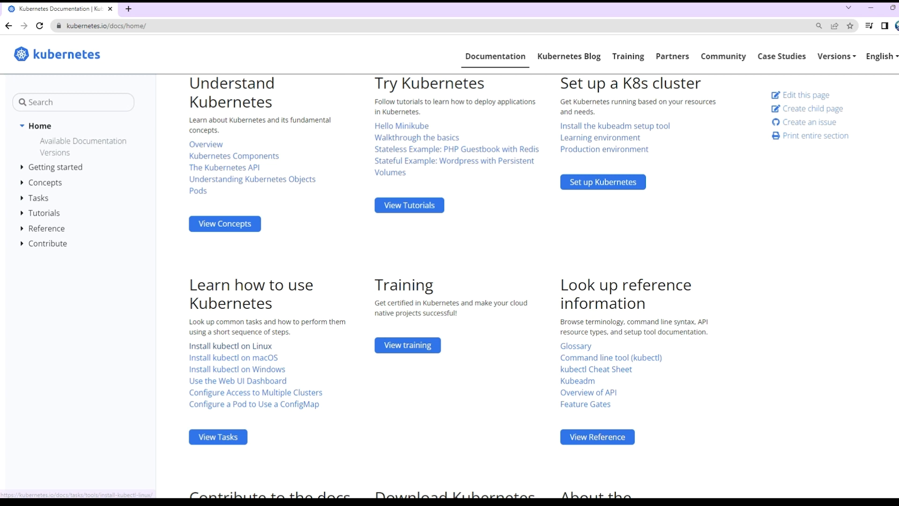
left_click(230, 346)
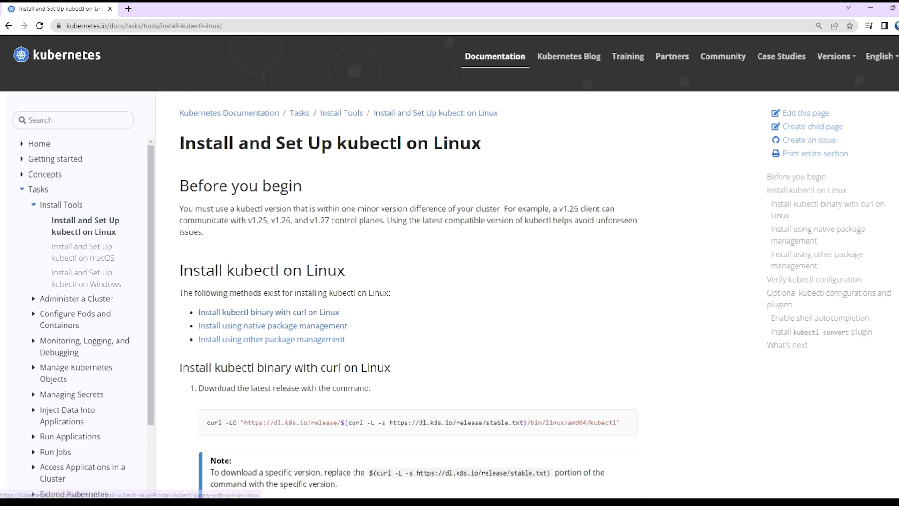
left_click(268, 312)
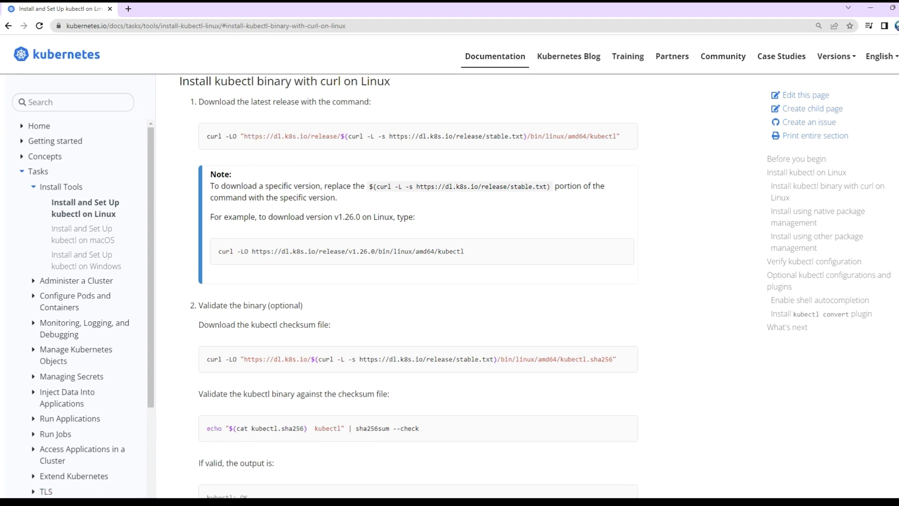
left_click(419, 136)
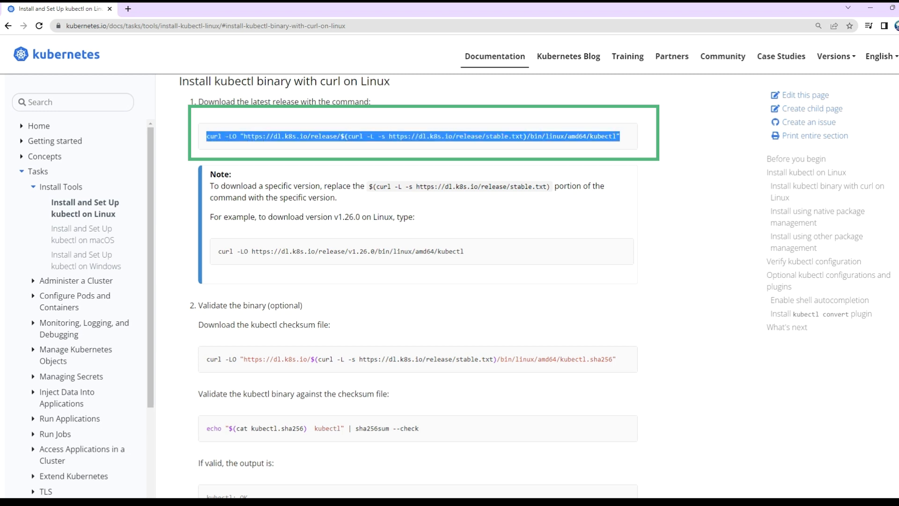
Step: Copy the curl download command and select the sudo install kubectl command
right_click(402, 136)
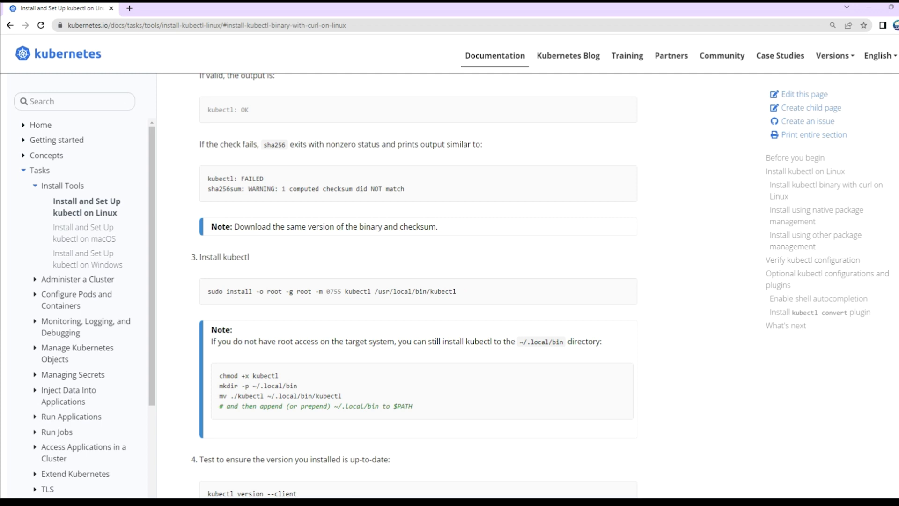
triple_click(331, 290)
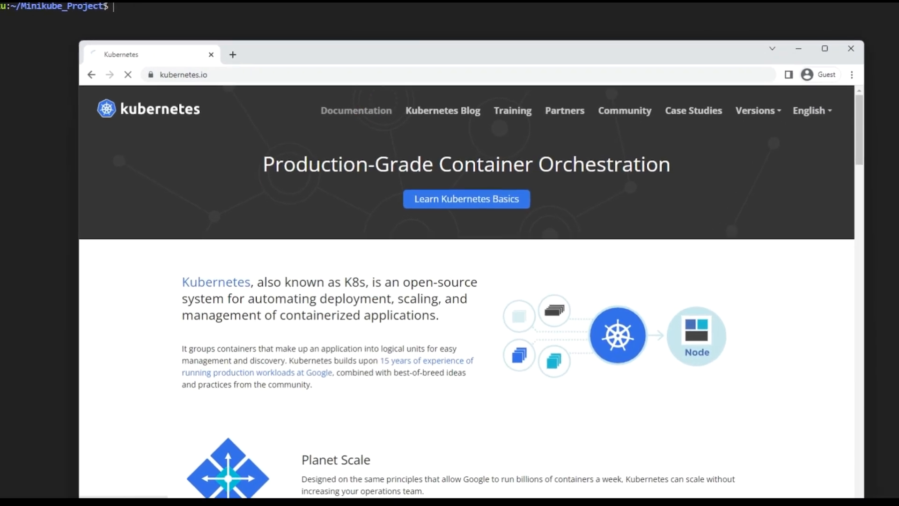
Step: Go from the Kubernetes docs Install Tools page to the minikube Get Started guide
left_click(356, 111)
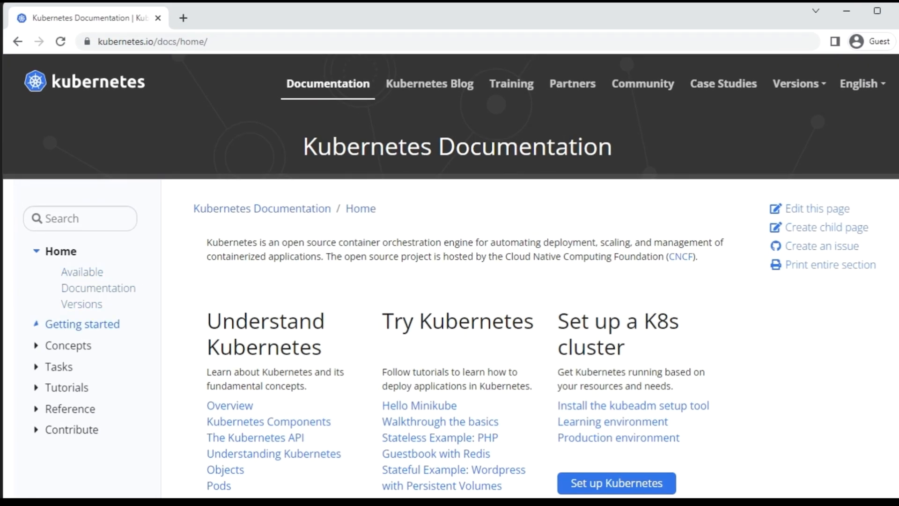
left_click(82, 323)
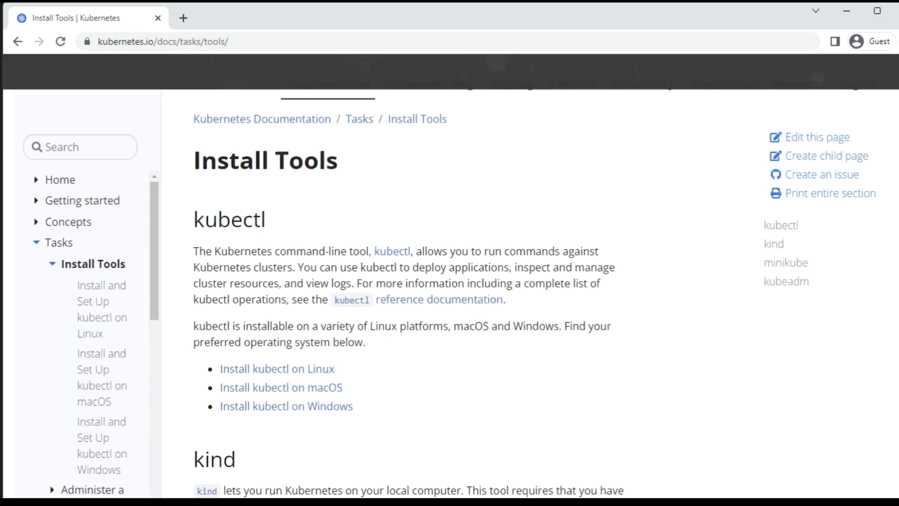
scroll("down", 3)
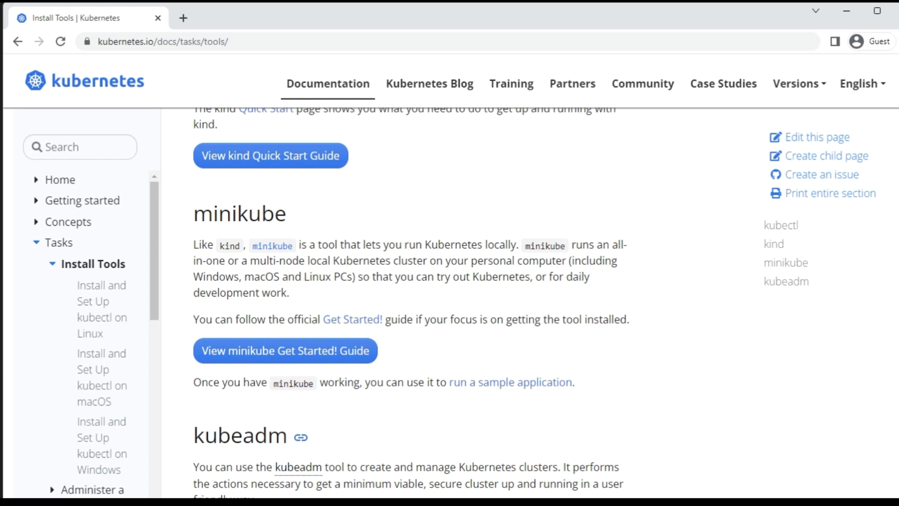
mouse_move(353, 319)
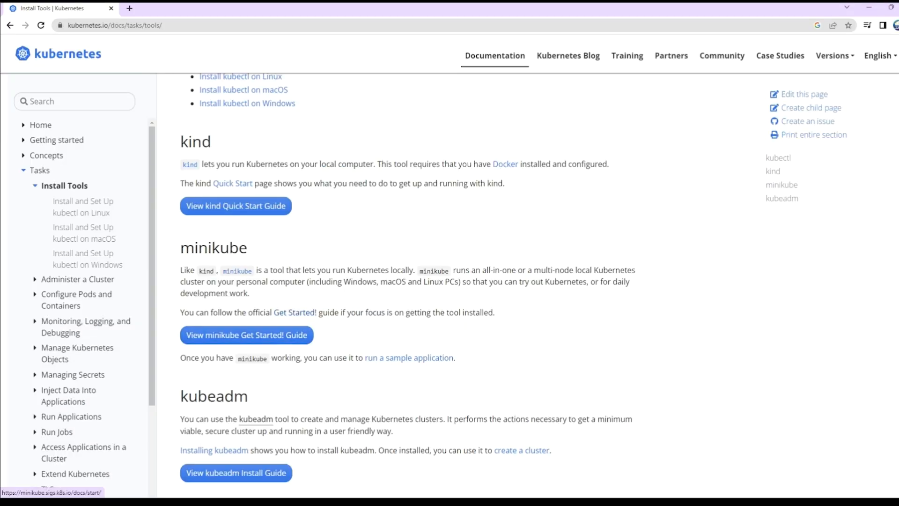
left_click(245, 335)
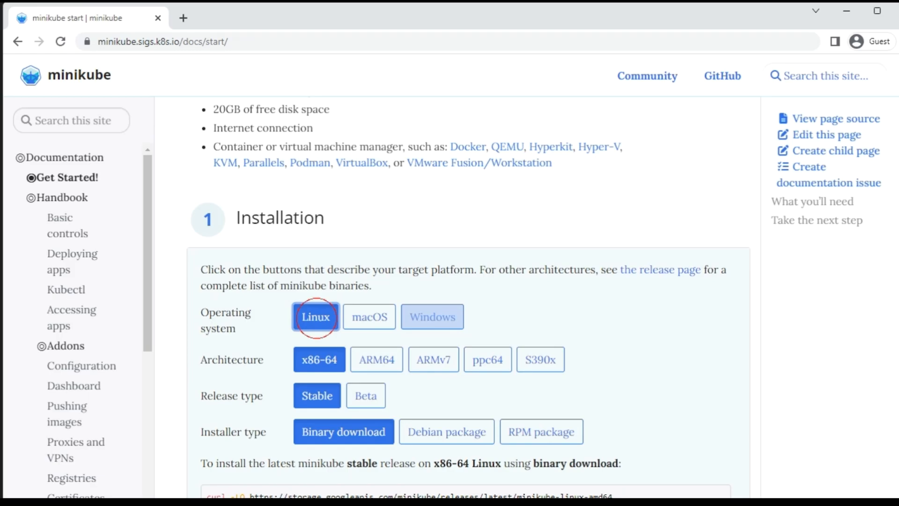
Step: Scroll to section 2, Start your cluster, with the minikube start command
scroll("down", 3)
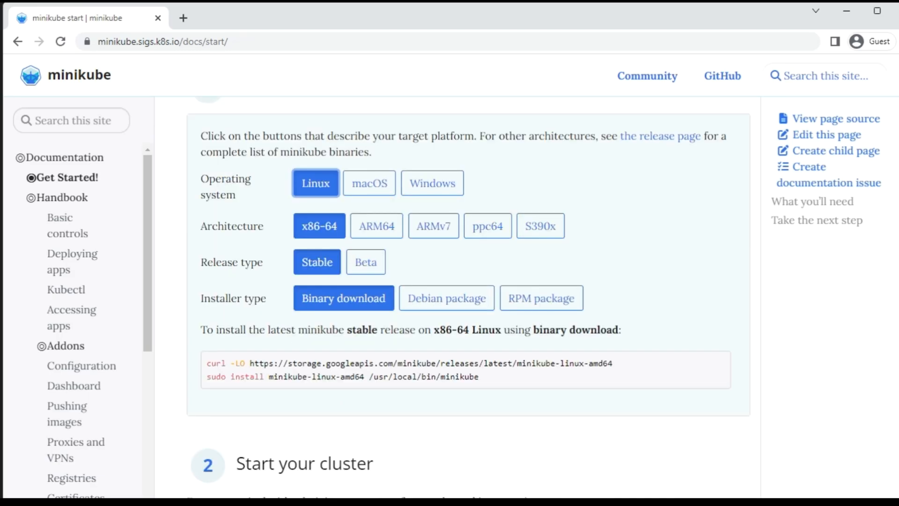
scroll("down", 3)
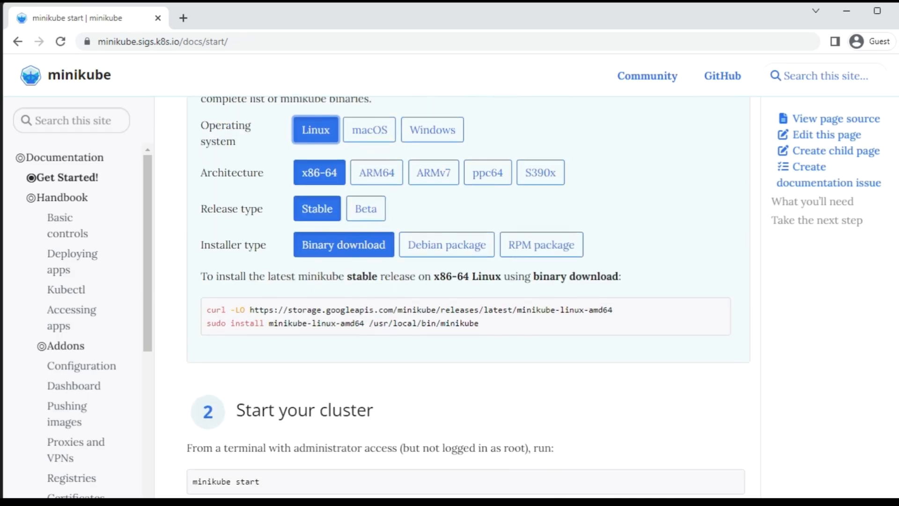
scroll("down", 3)
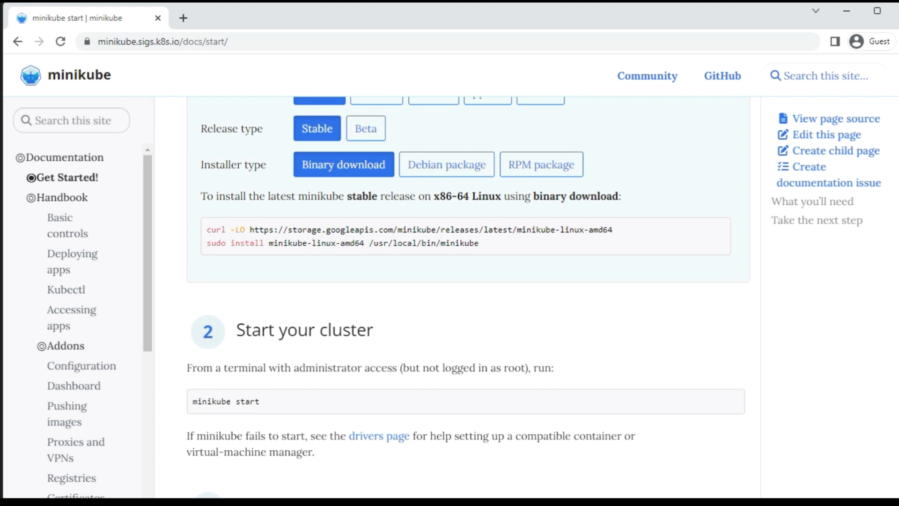
scroll("up", 3)
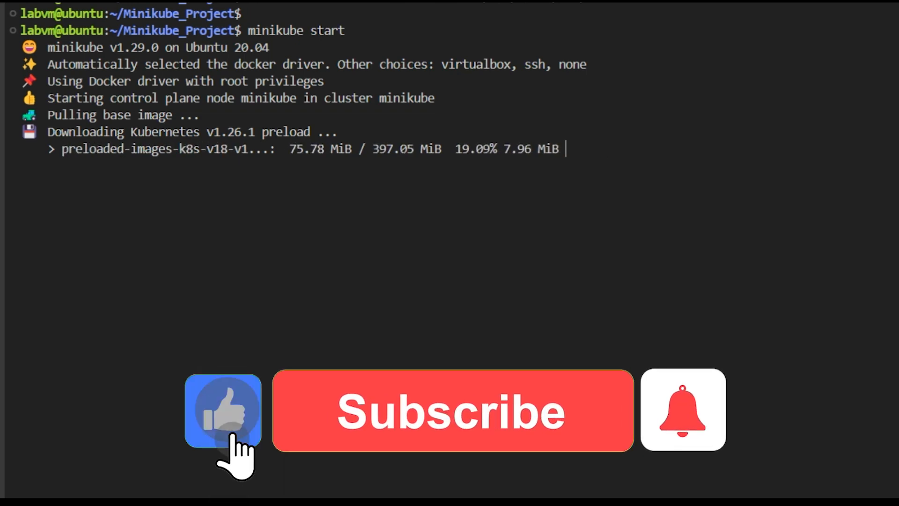
Step: Run minikube start in the VS Code bash terminal and watch the preload download
left_click(451, 409)
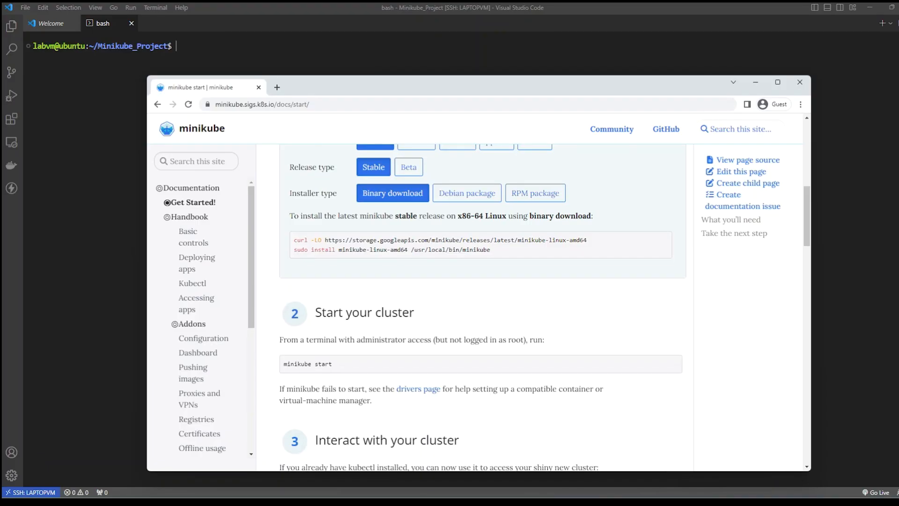
Step: Open the minikube Drivers page and the VirtualBox driver documentation
left_click(418, 389)
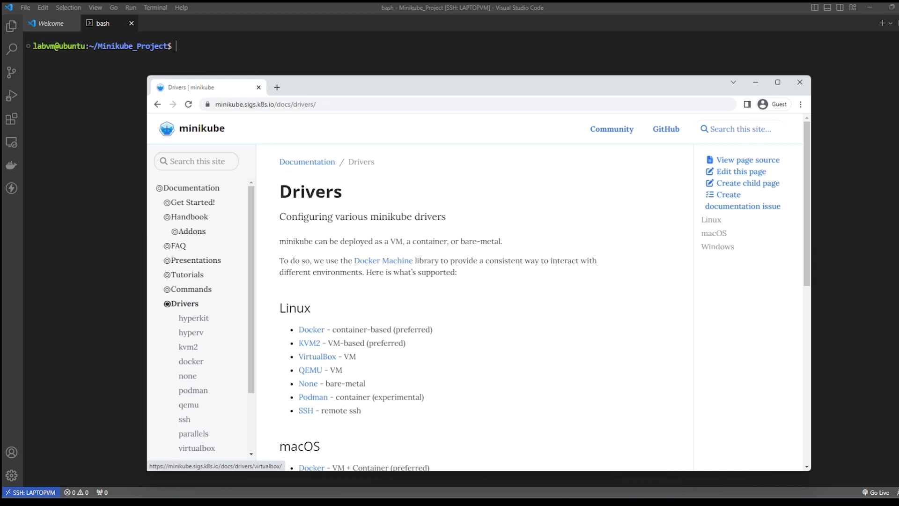
left_click(196, 447)
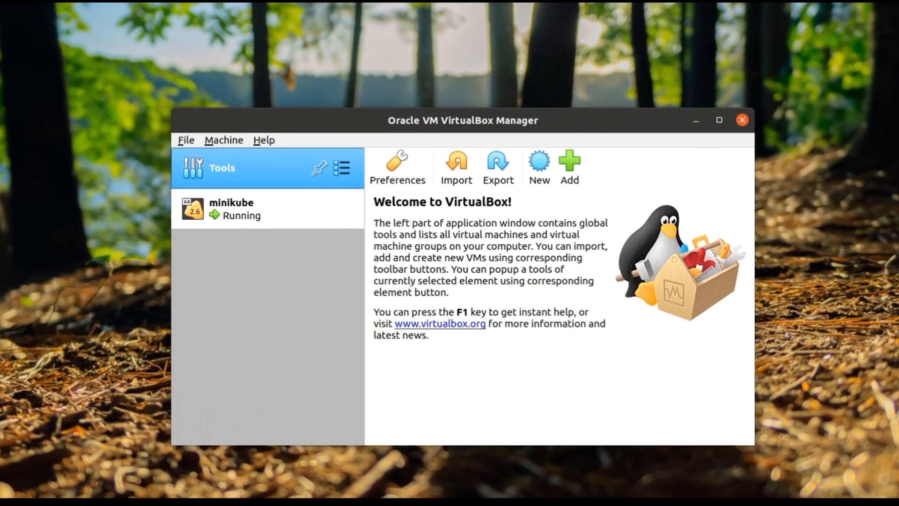
Step: Check that the minikube VM entry in VirtualBox Manager shows Running
left_click(718, 120)
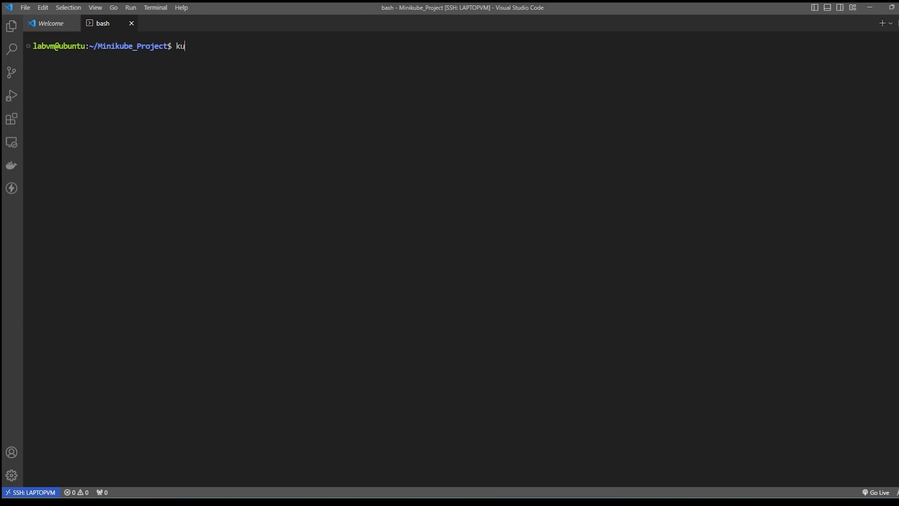
Step: Run kubectl get nodes to show the minikube control-plane node Ready
type("bectl")
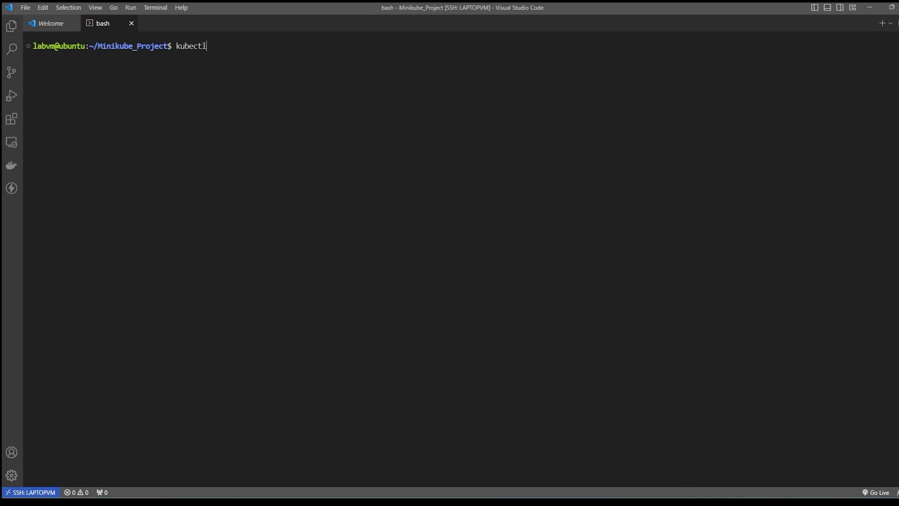
type("get n")
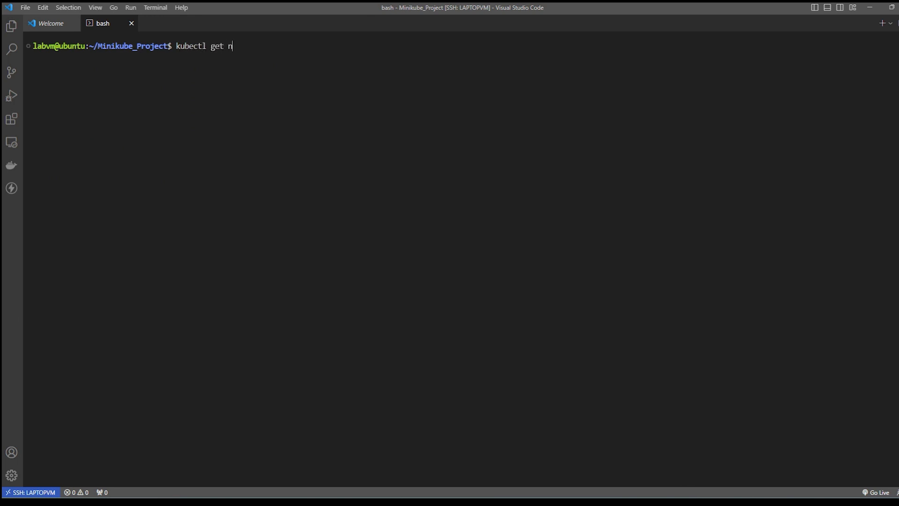
key("Return")
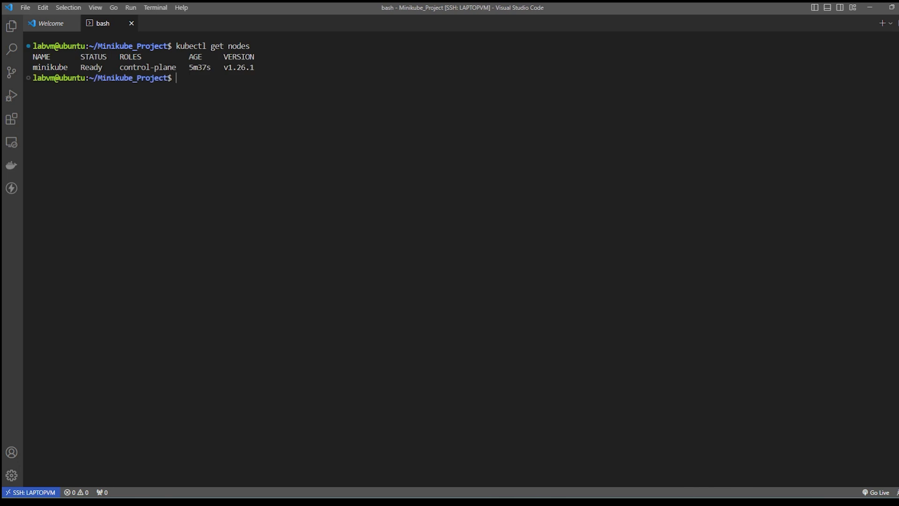
Step: Run minikube status to check the cluster's state
type("minikube status")
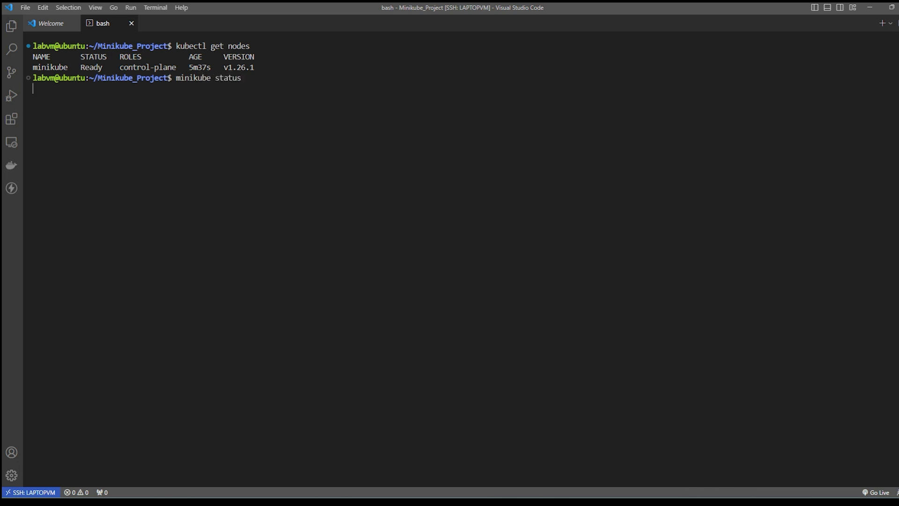
key("Return")
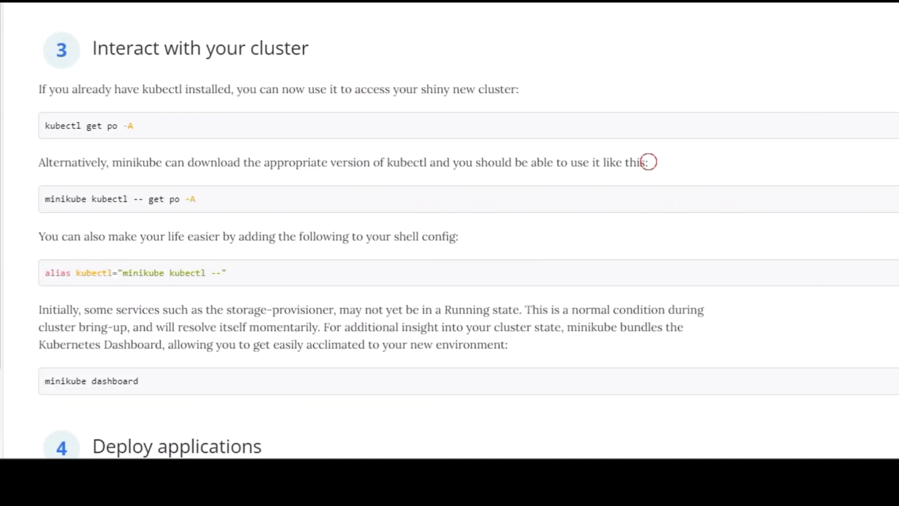
Step: Select the command text in the guide's Interact with your cluster step
double_click(637, 162)
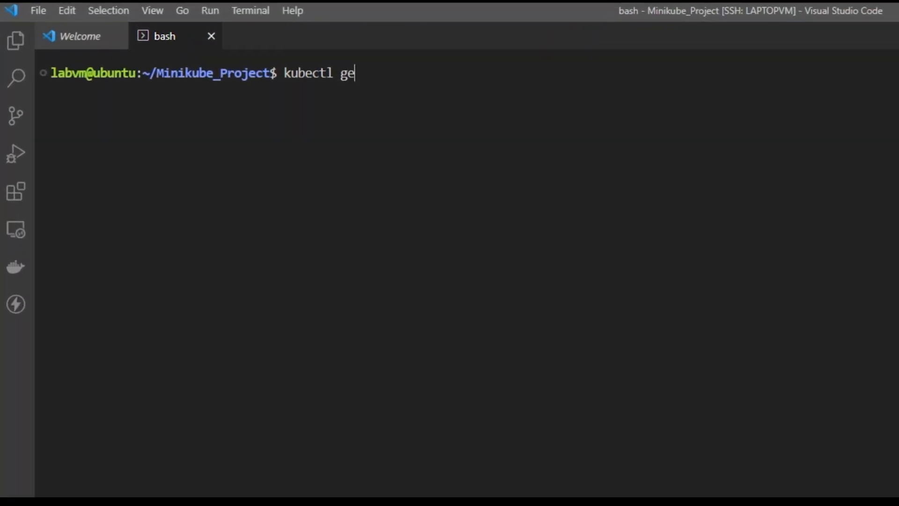
Step: Run kubectl get pod -A to list all kube-system pods Running, then clear the terminal
type("t po")
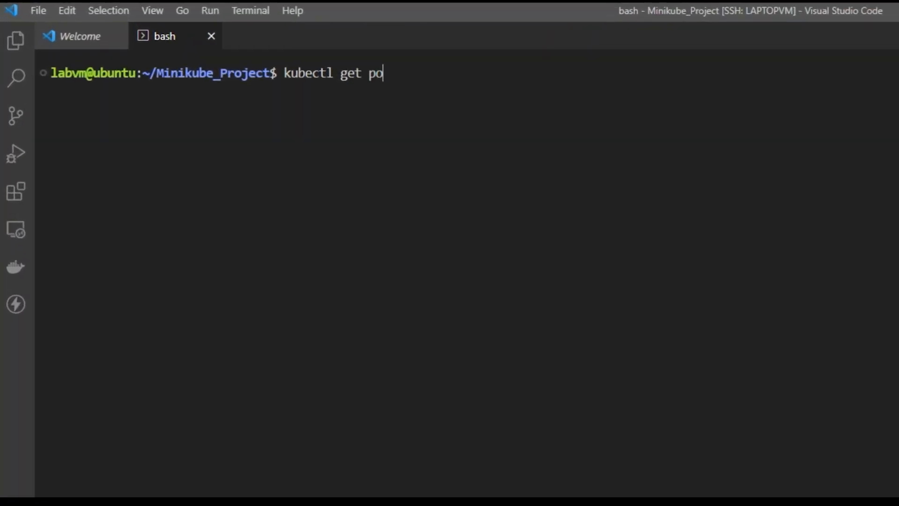
key("Return")
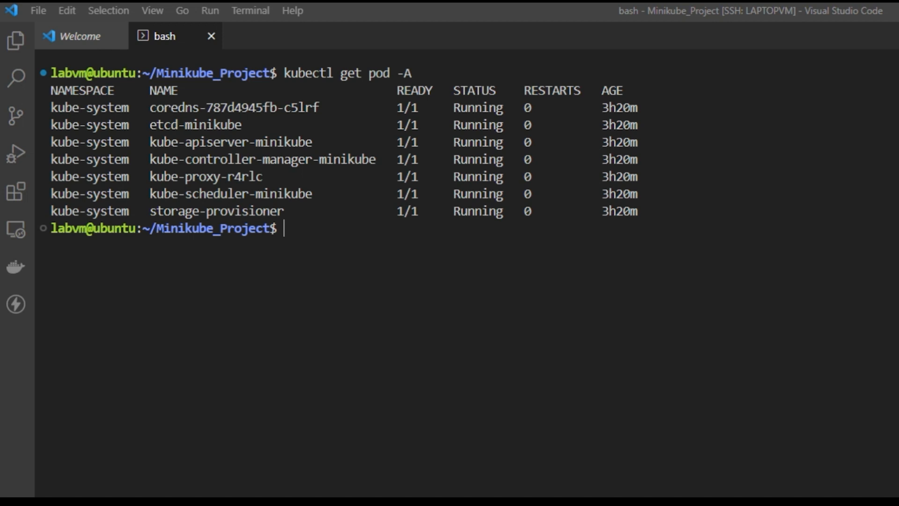
key("ctrl+l")
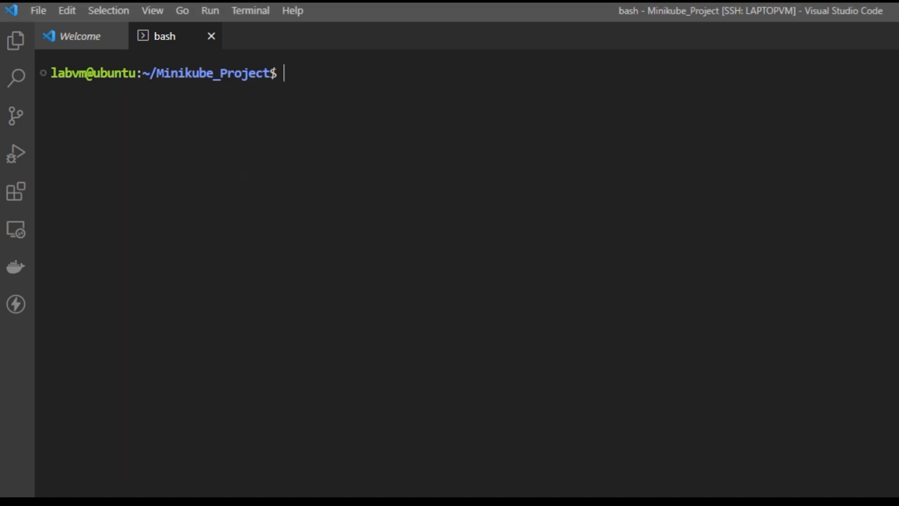
type("minikube d")
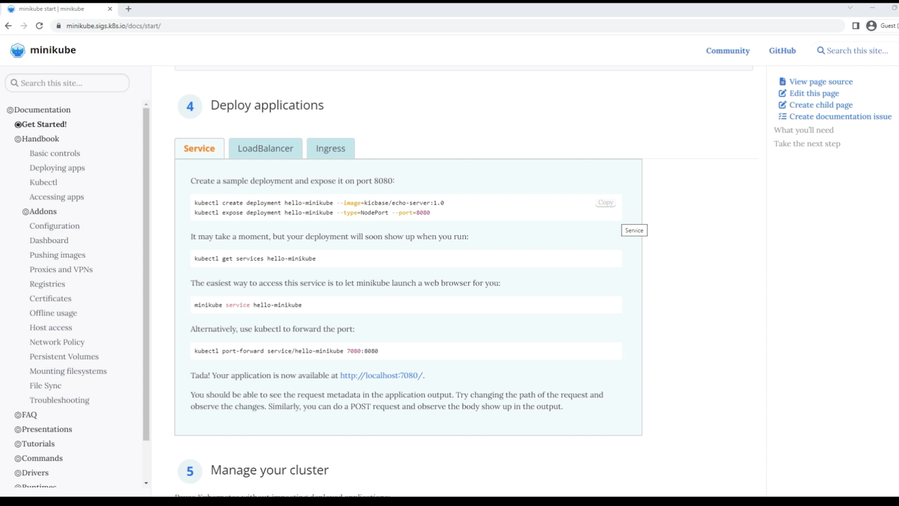
Step: Scroll the guide to the Deploy applications commands for the hello-minikube deployment
scroll("down", 3)
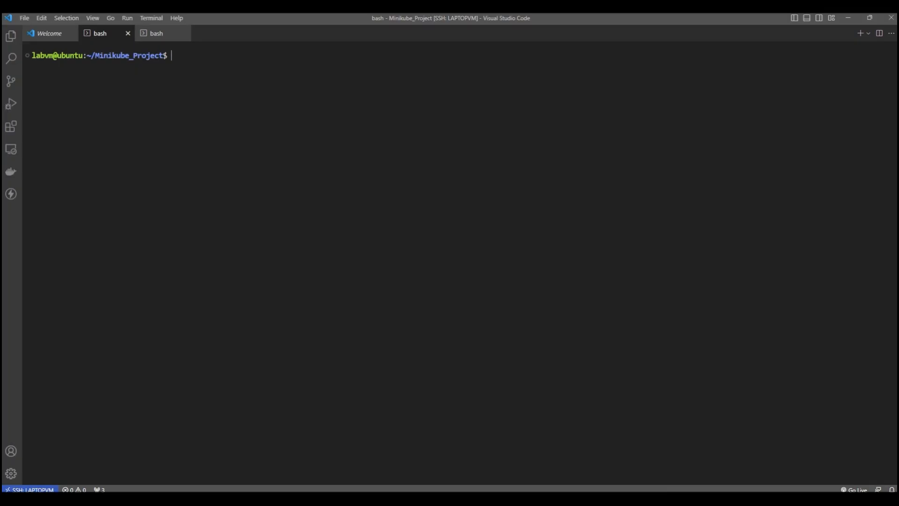
Step: Paste and run the hello-minikube create and expose commands in the second terminal
key("ctrl+v")
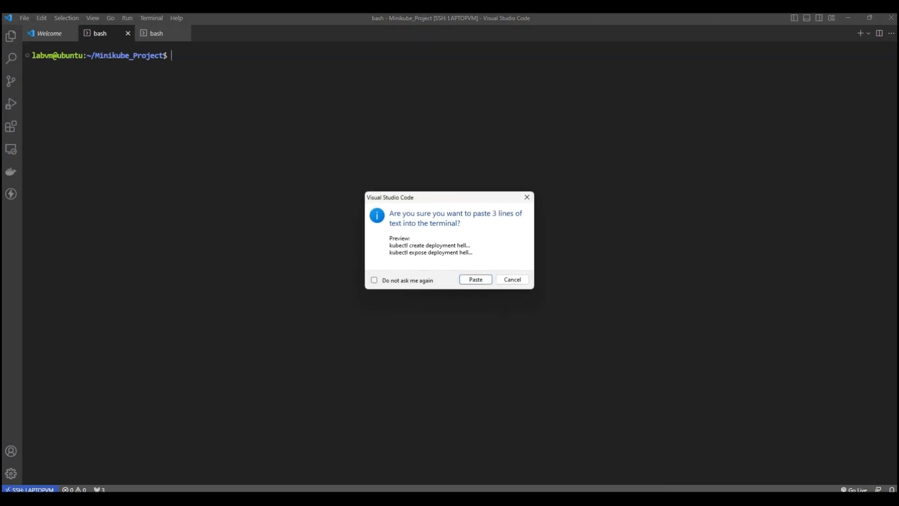
left_click(475, 279)
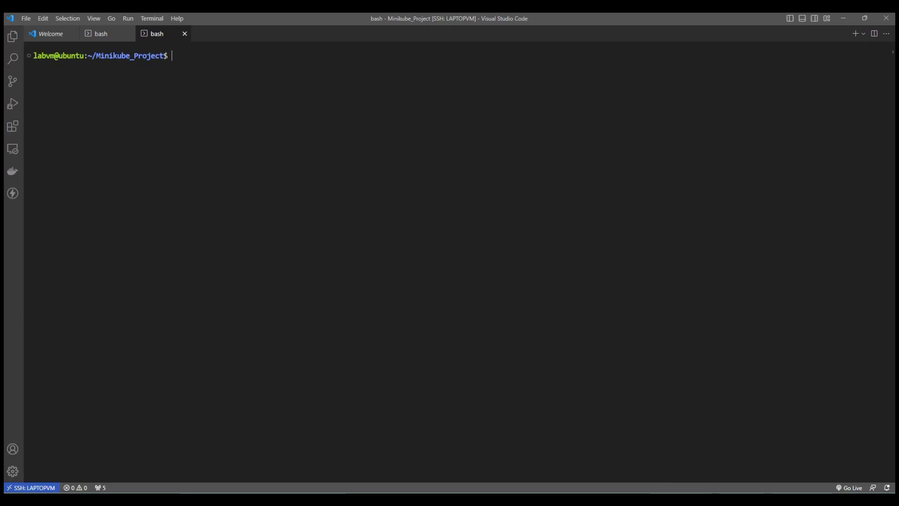
Step: Run minikube dashboard to launch the Kubernetes Dashboard in Chrome
type("minikube da")
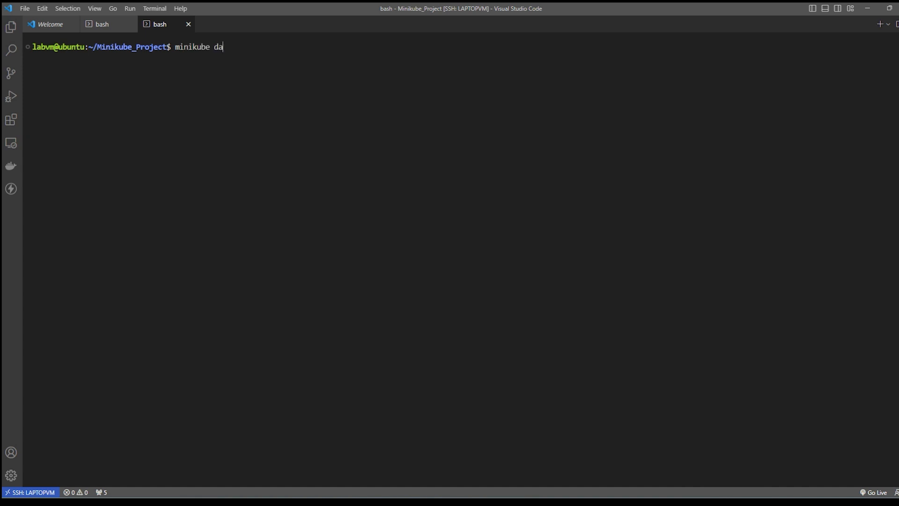
key("Return")
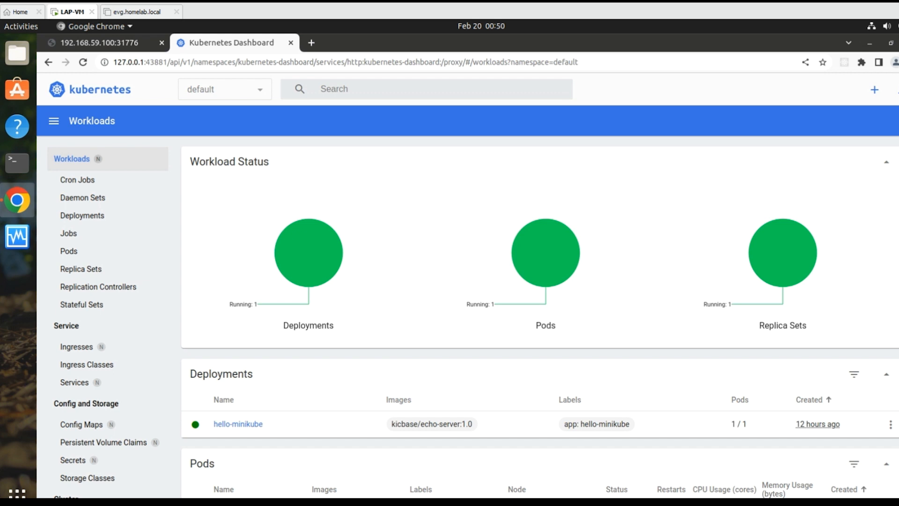
Step: Scroll through Deployments, Pods and Replica Sets showing hello-minikube running, then back to top
scroll("down", 3)
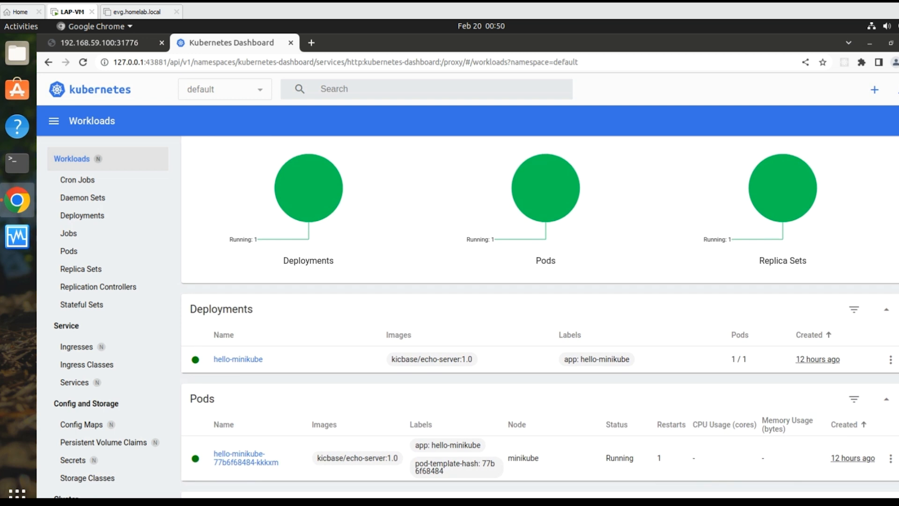
scroll("down", 3)
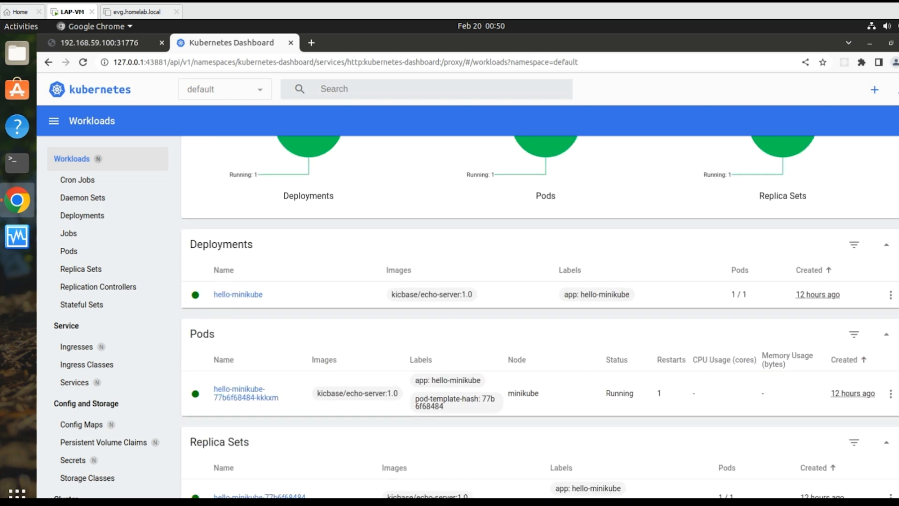
scroll("down", 3)
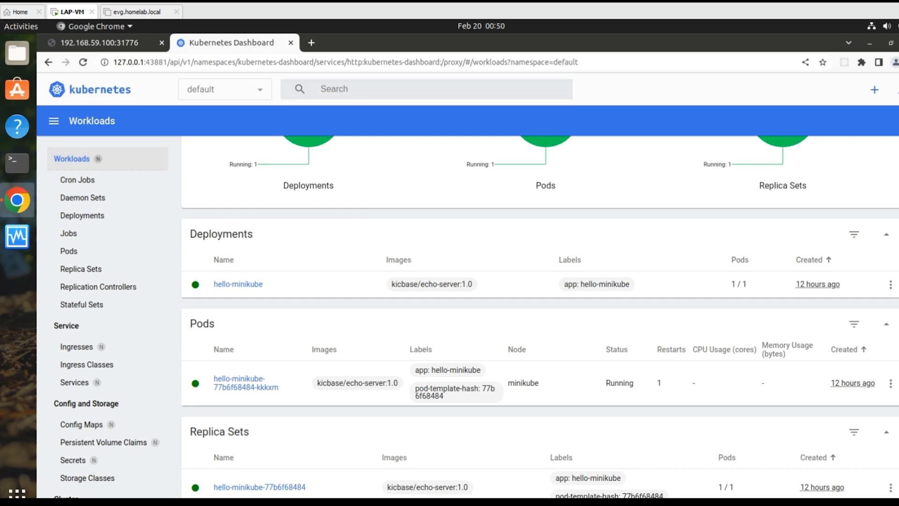
scroll("up", 3)
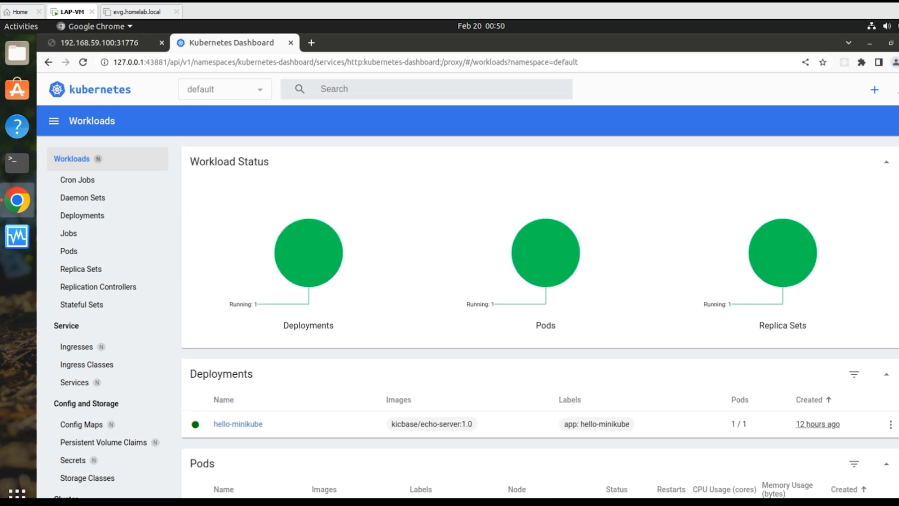